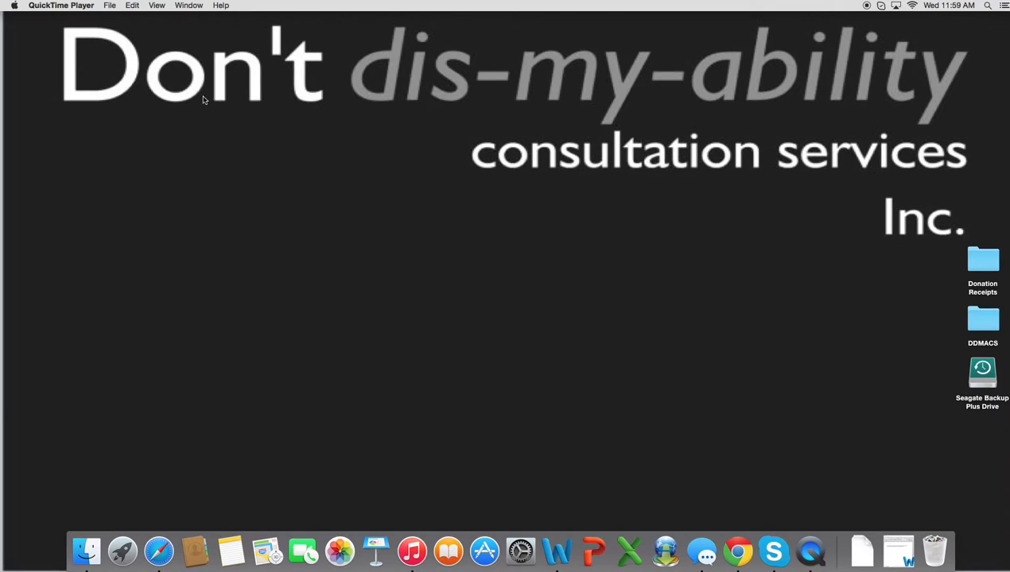
mouse_move(13, 8)
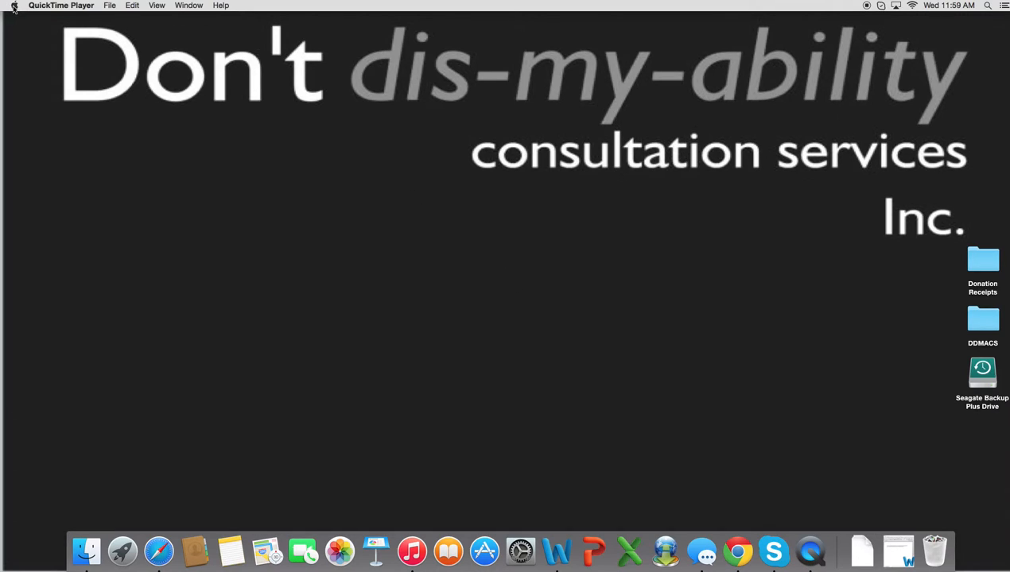
- Reveal the Apple menu listing About This Mac and System Preferences
click(13, 6)
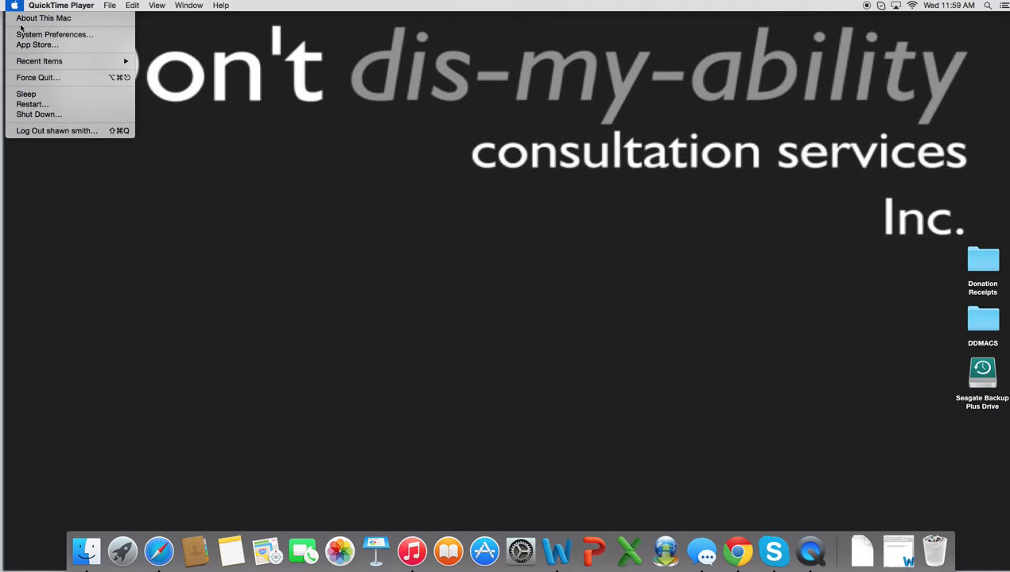
- Reach the Dictation & Speech pane showing Text to Speech with Daniel as voice
click(54, 35)
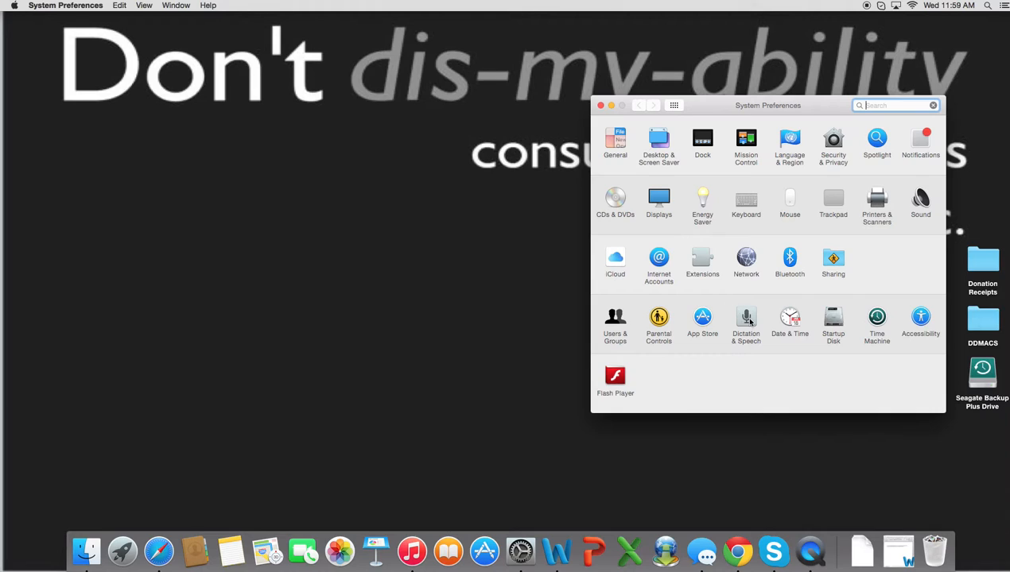
click(746, 321)
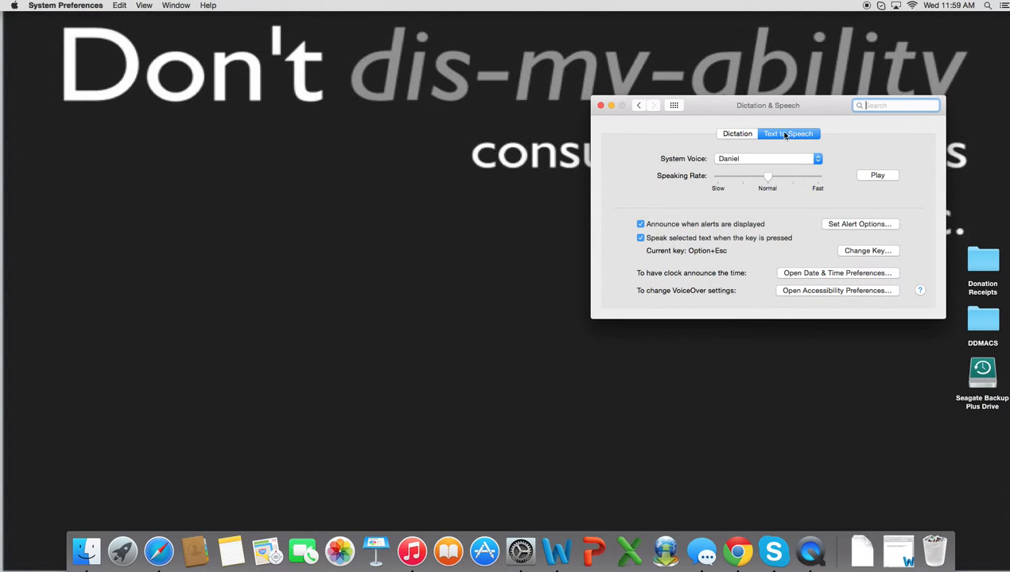
mouse_move(782, 145)
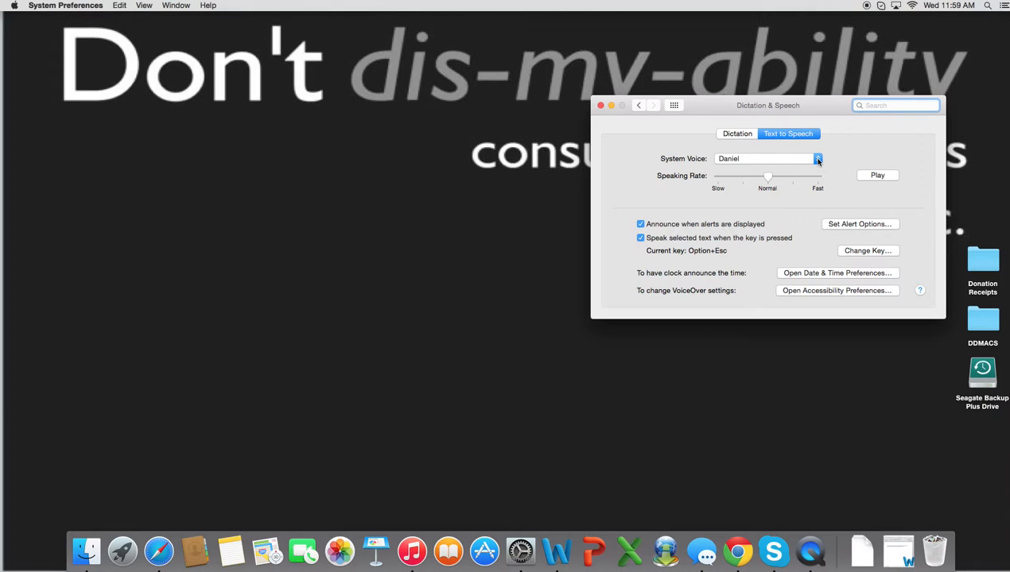
- Keep Daniel as system voice, bring Document5 forward and highlight its learning quote
click(817, 159)
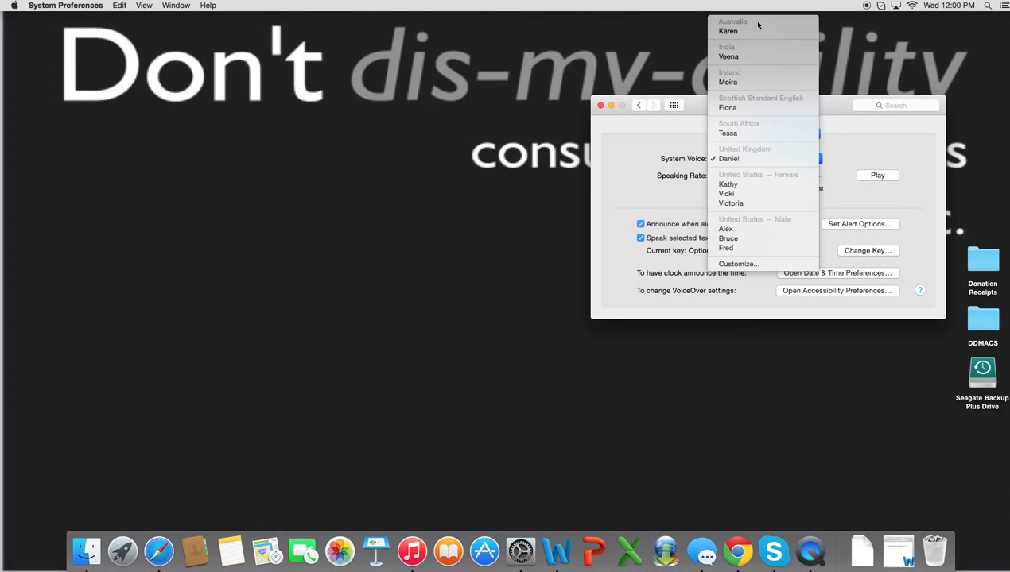
mouse_move(728, 83)
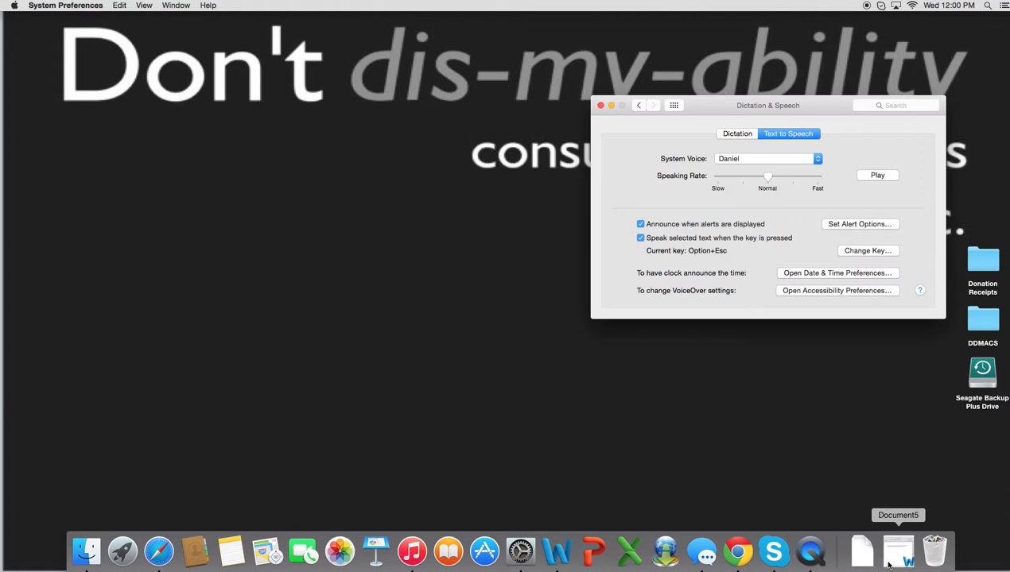
click(896, 548)
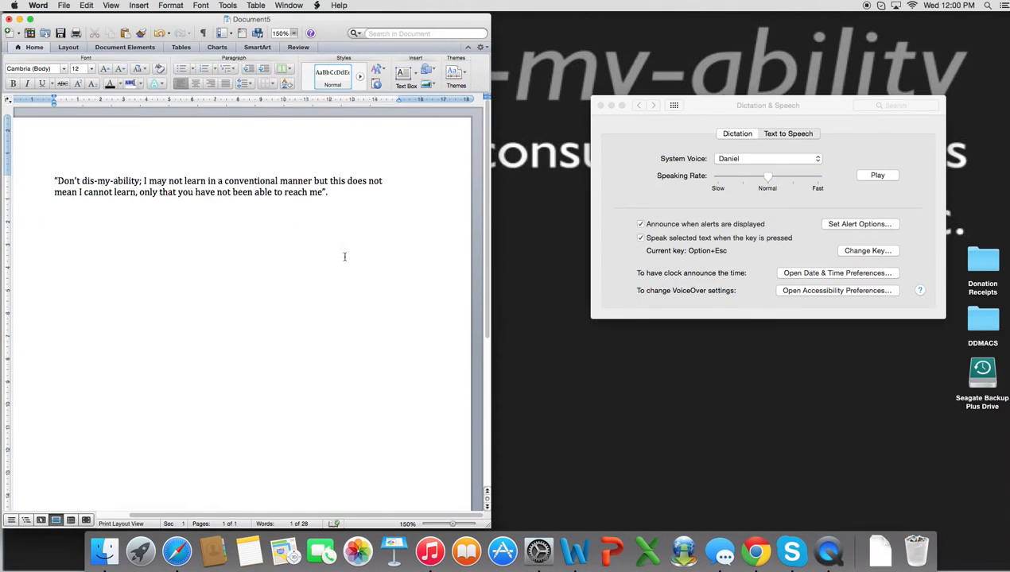
drag(54, 181, 328, 190)
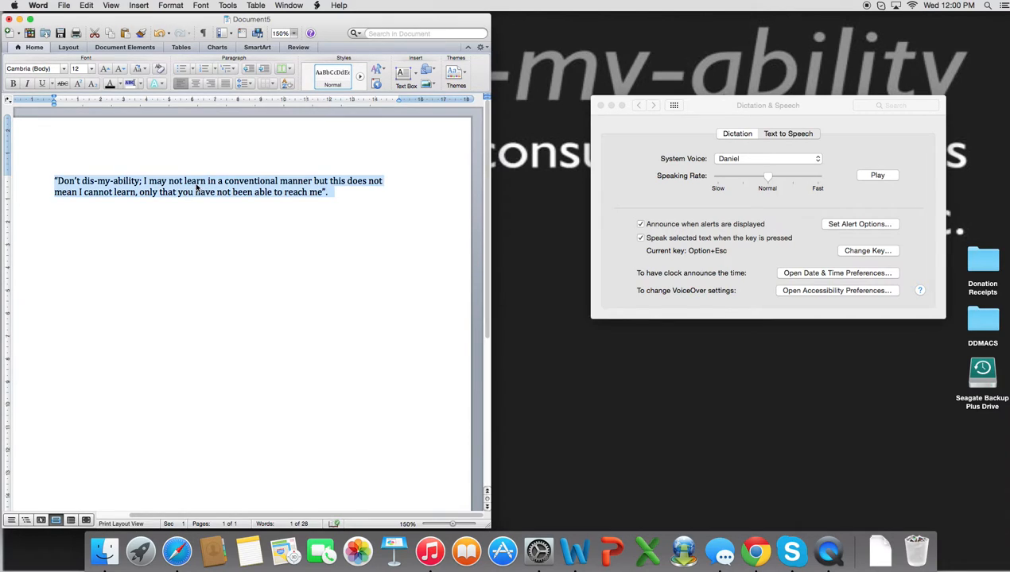